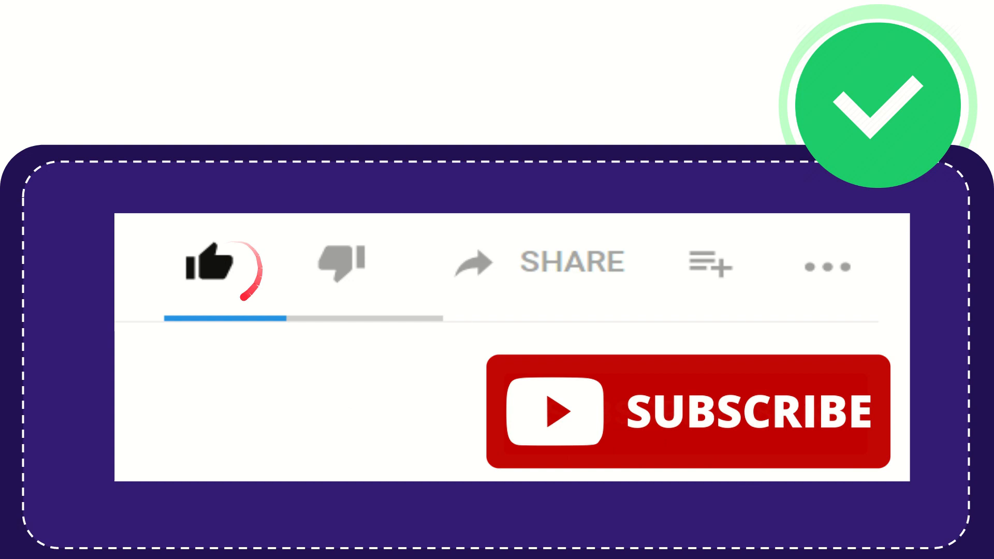
click(342, 259)
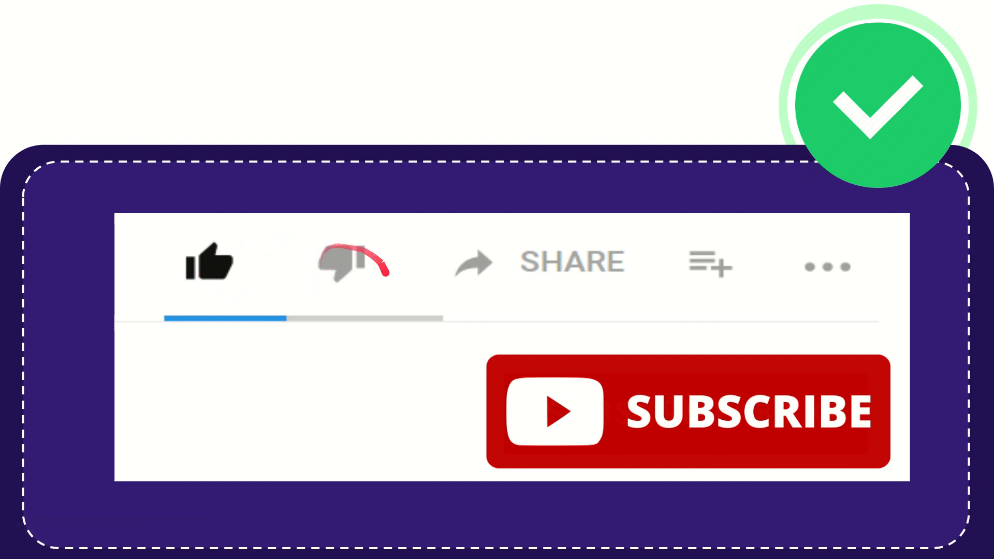